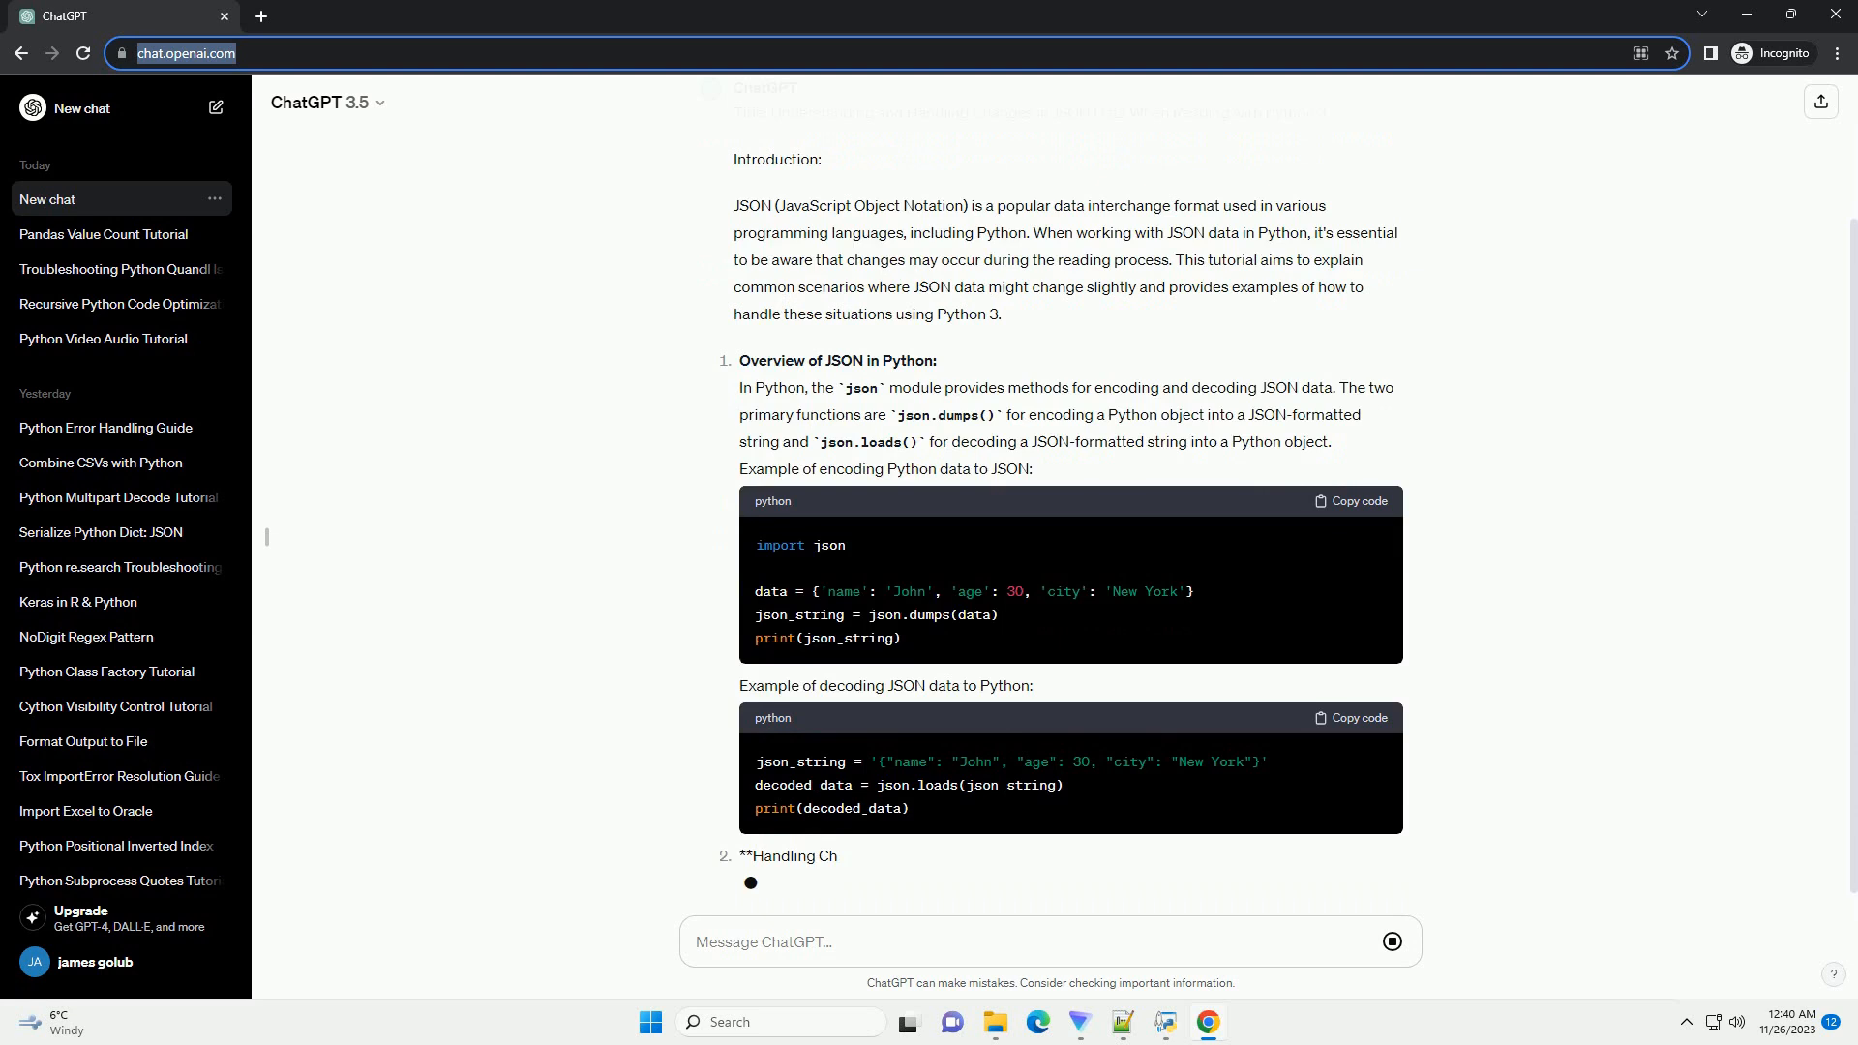
{"action": "scroll", "scroll_direction": "down", "scroll_amount": 3}
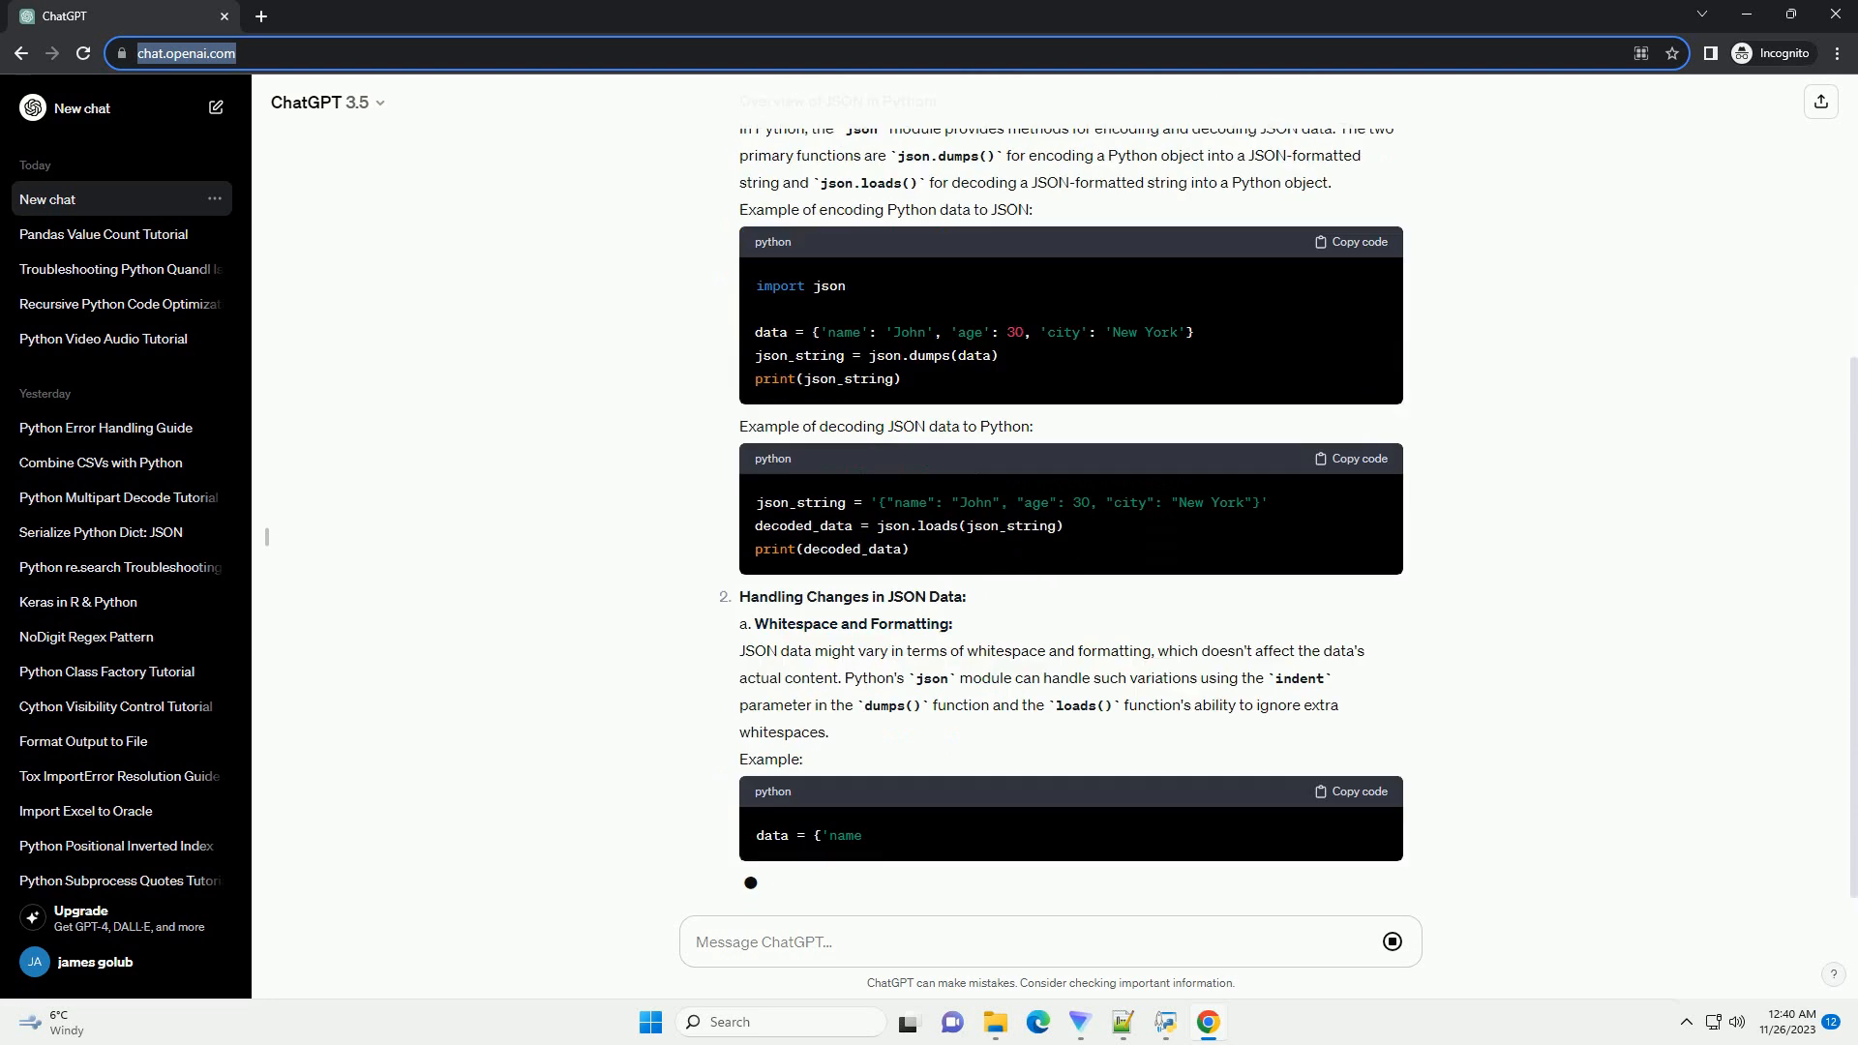
{"action": "scroll", "scroll_direction": "down", "scroll_amount": 3}
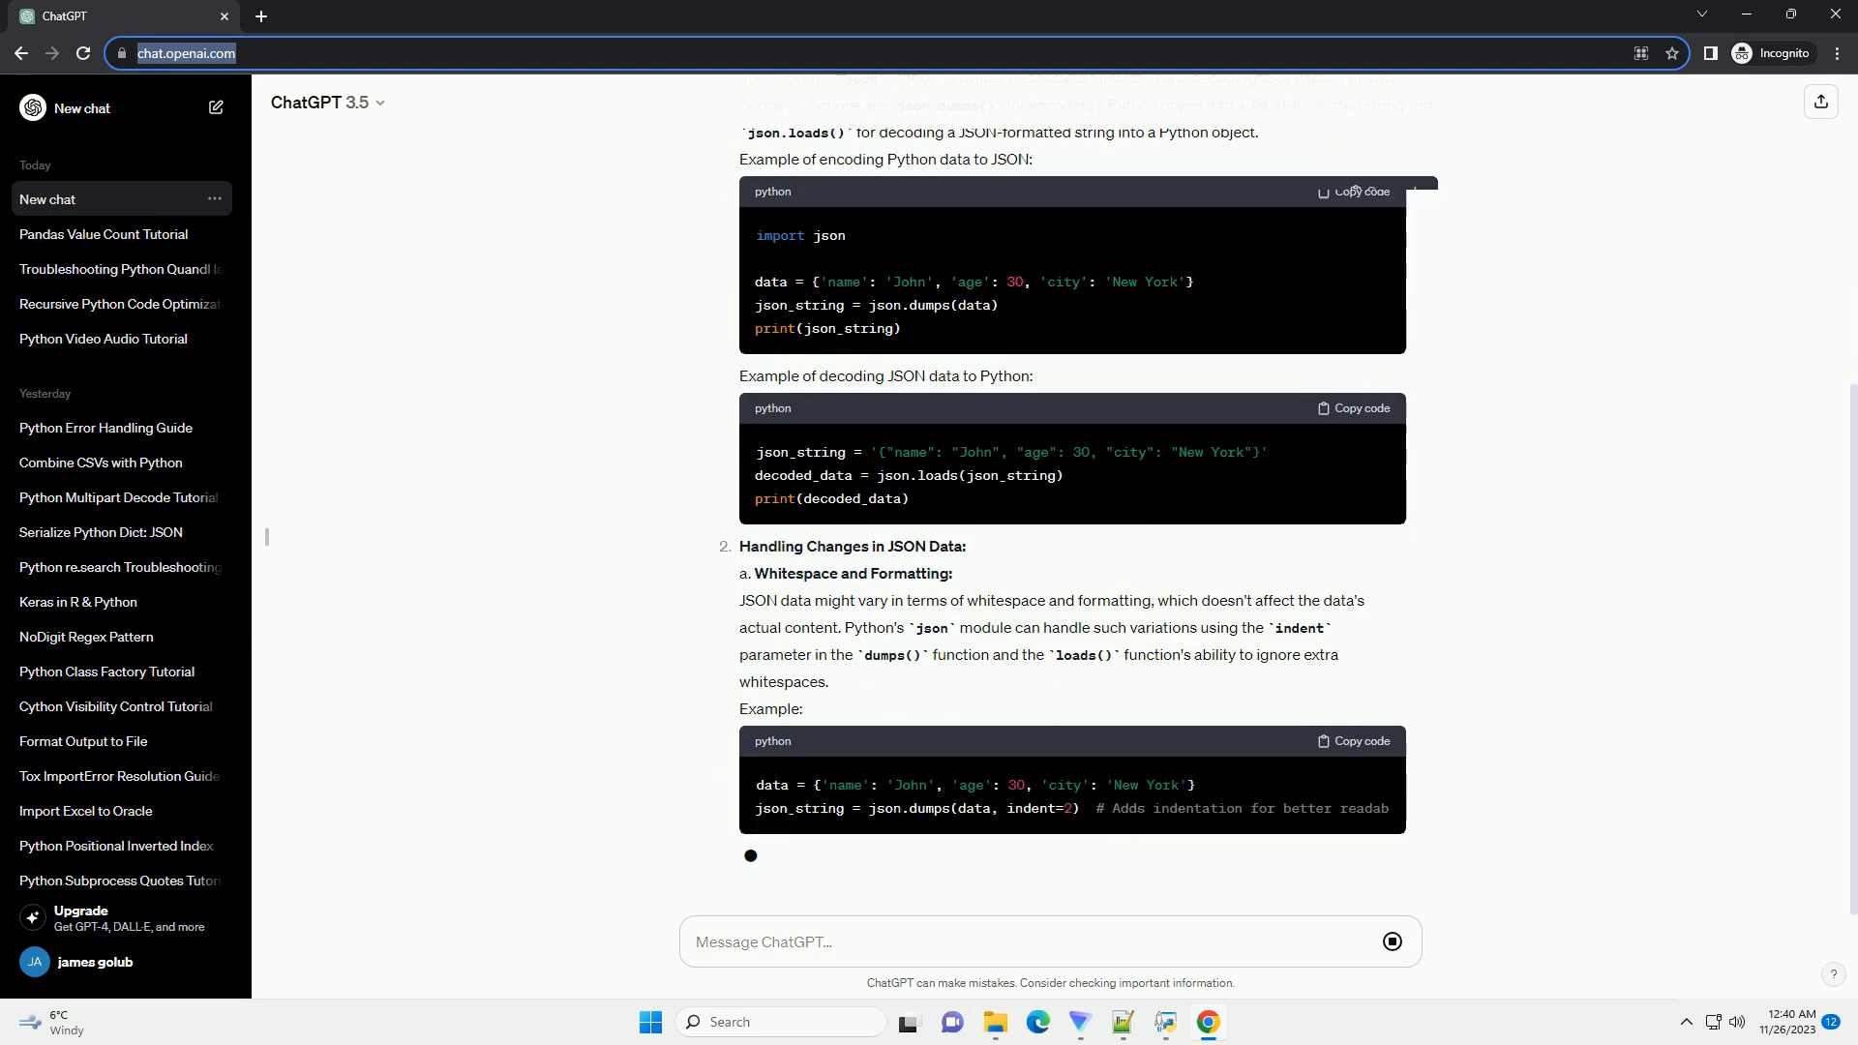
{"action": "scroll", "scroll_direction": "down", "scroll_amount": 3}
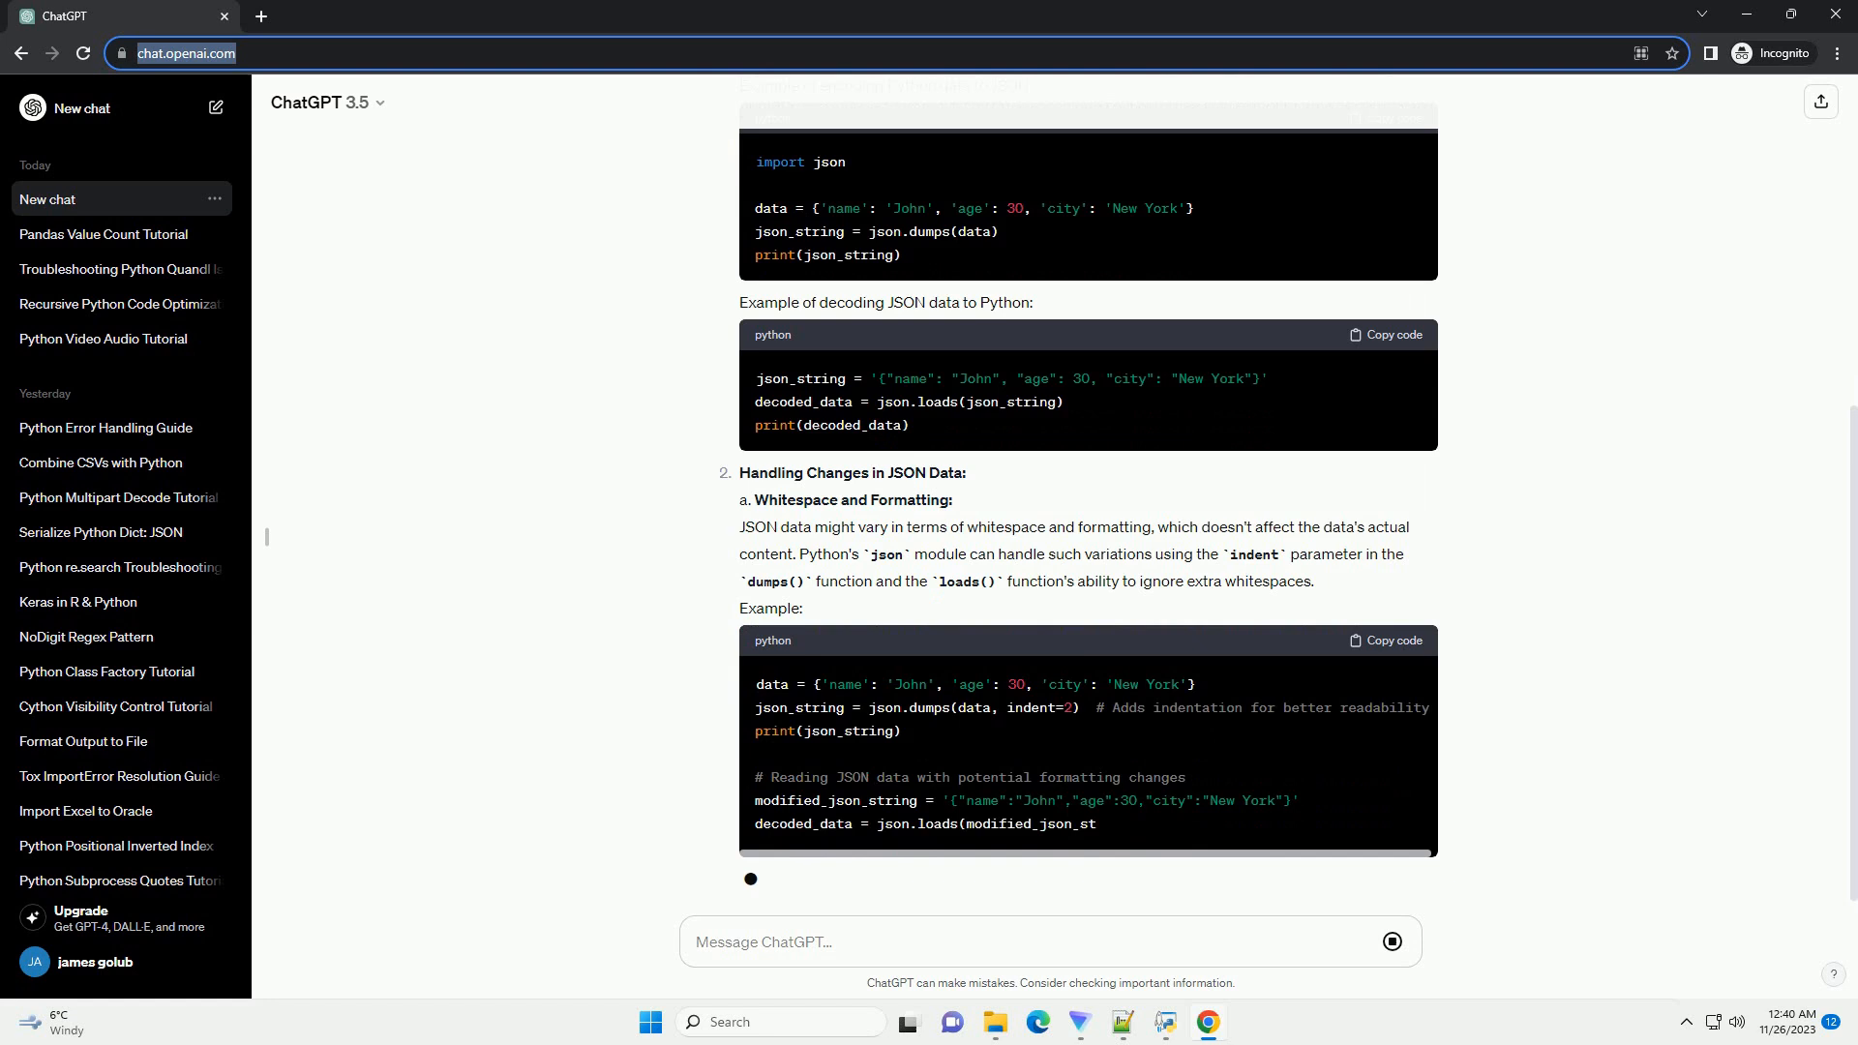
{"action": "scroll", "scroll_direction": "down", "scroll_amount": 3}
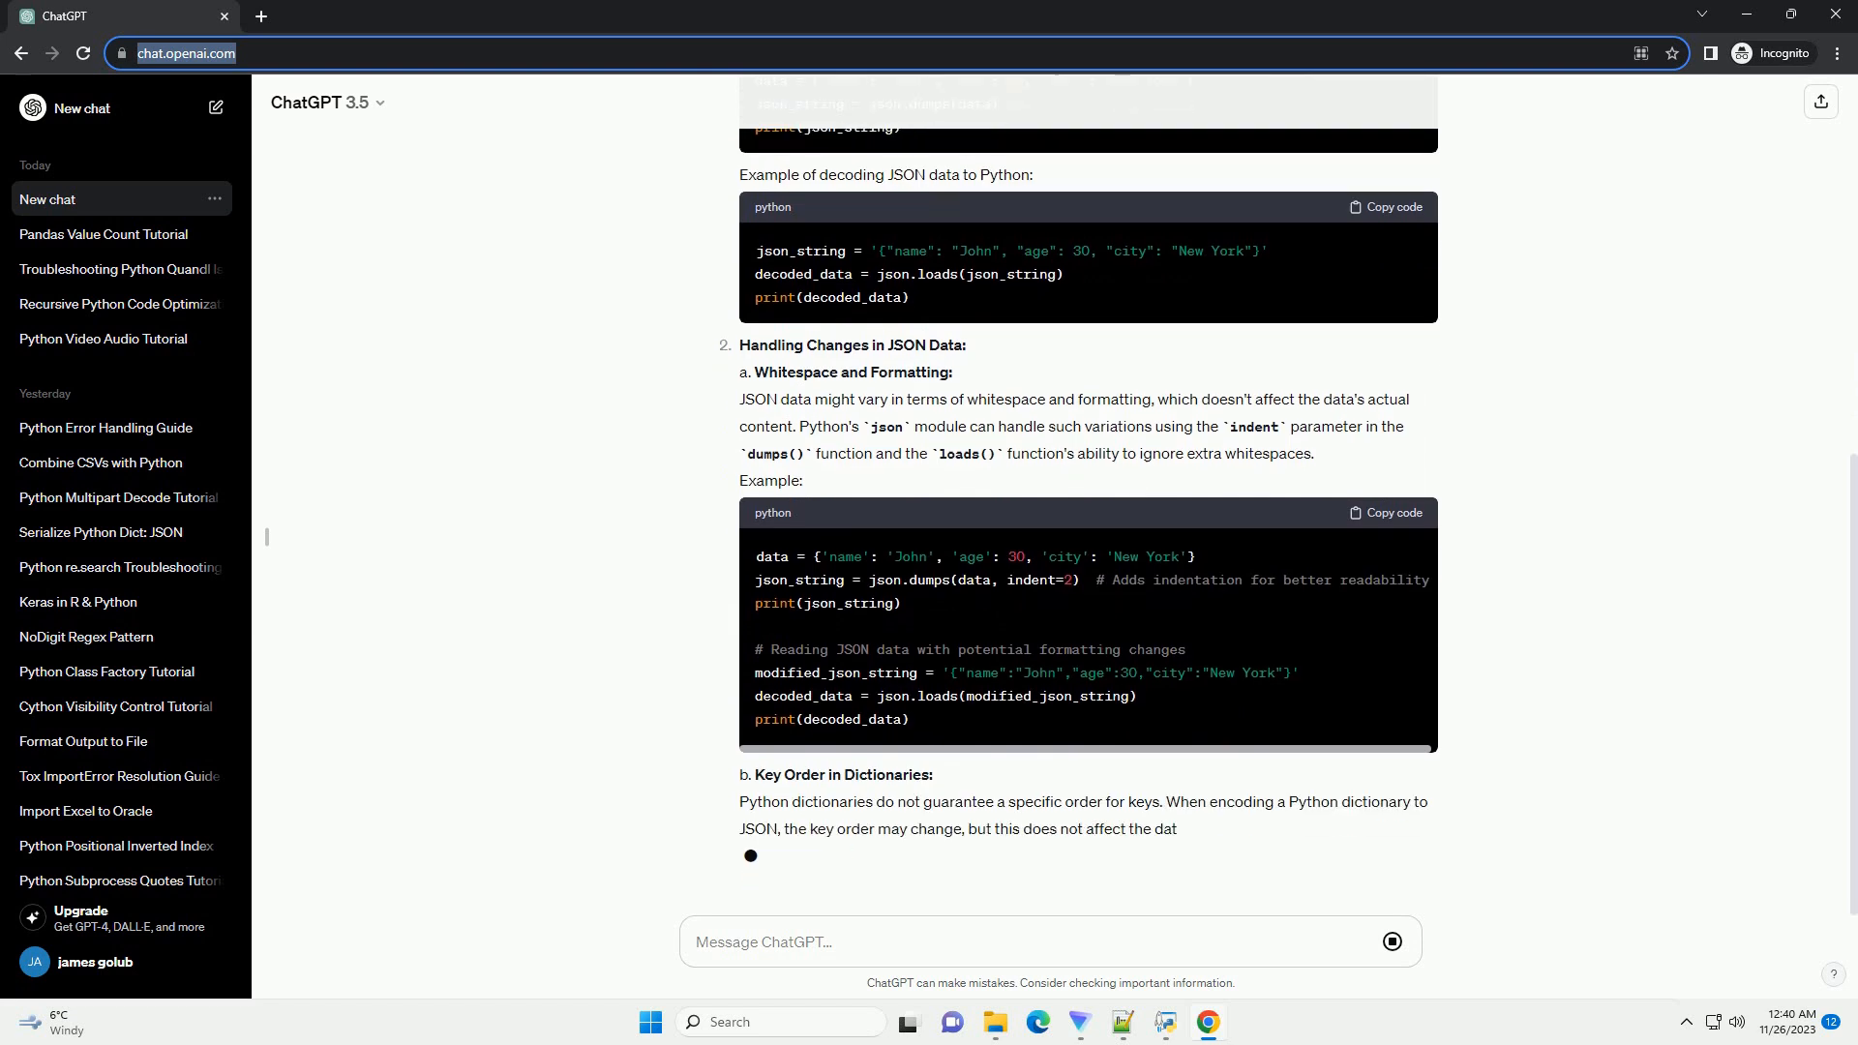
{"action": "scroll", "scroll_direction": "down", "scroll_amount": 3}
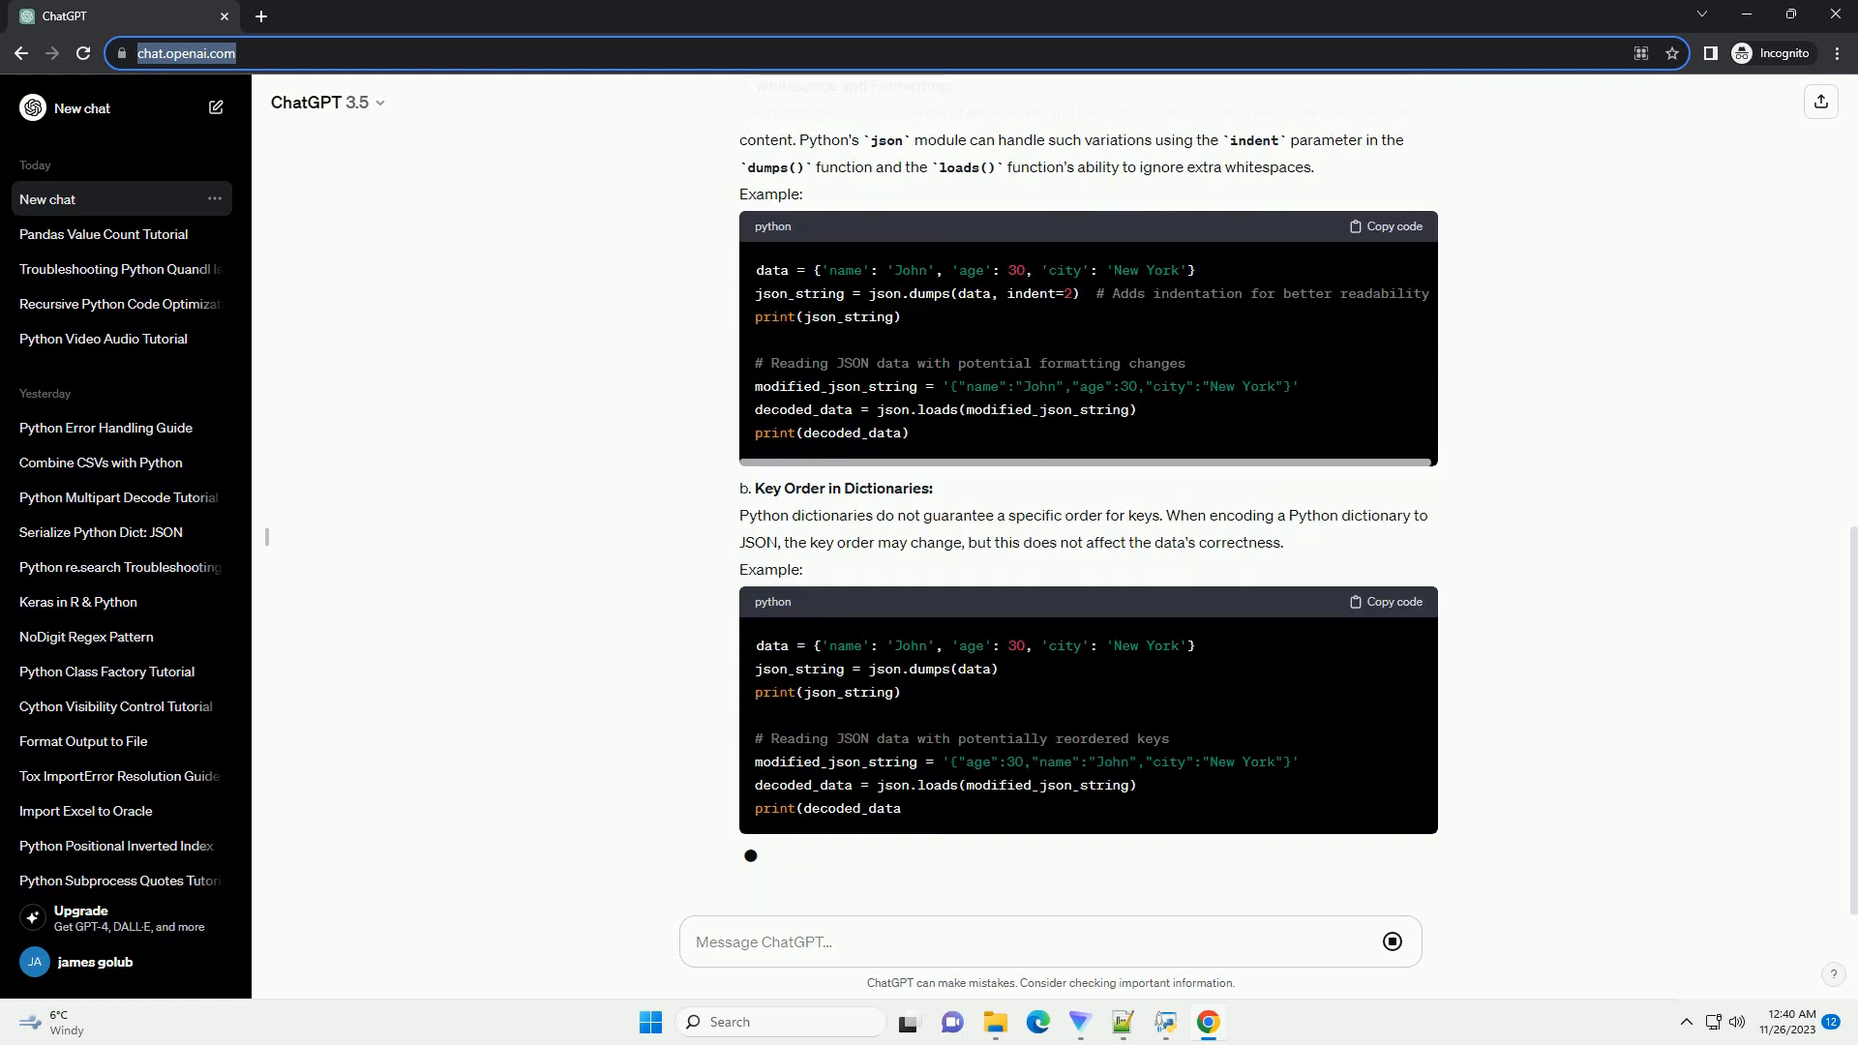
{"action": "scroll", "scroll_direction": "down", "scroll_amount": 3}
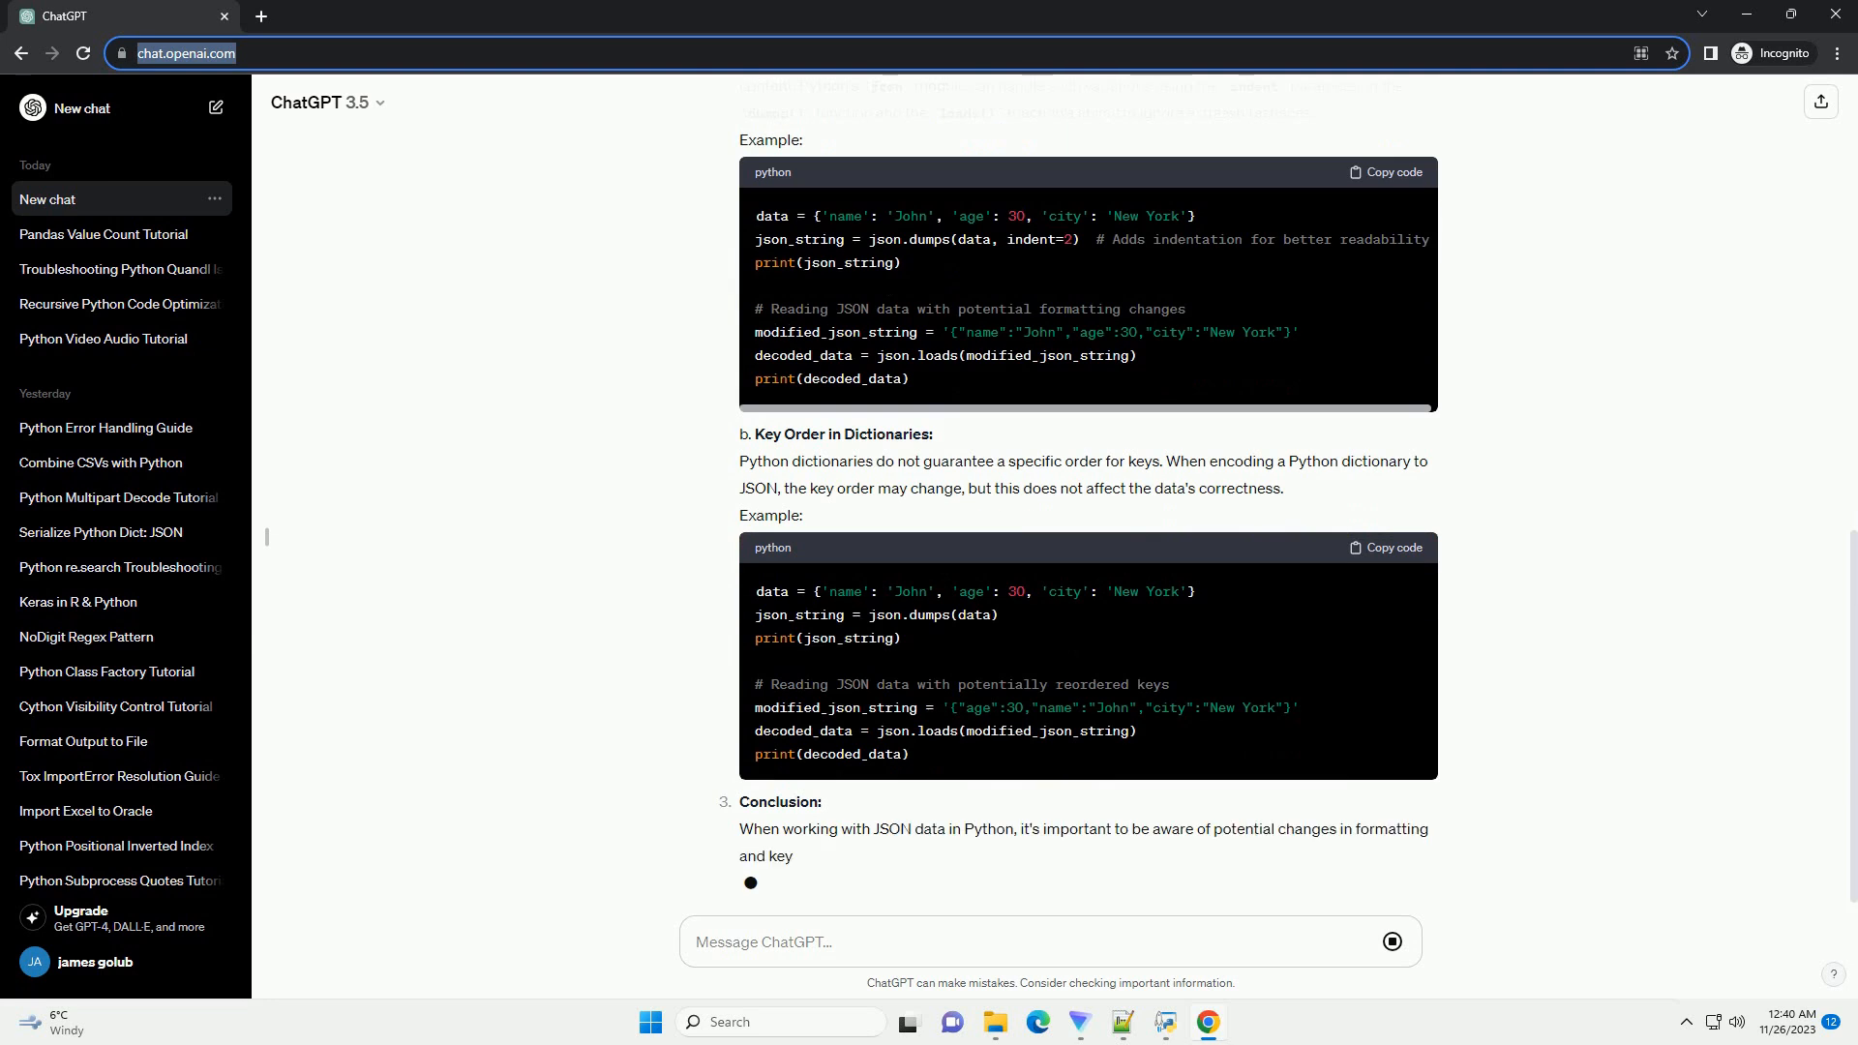
{"action": "scroll", "scroll_direction": "down", "scroll_amount": 3}
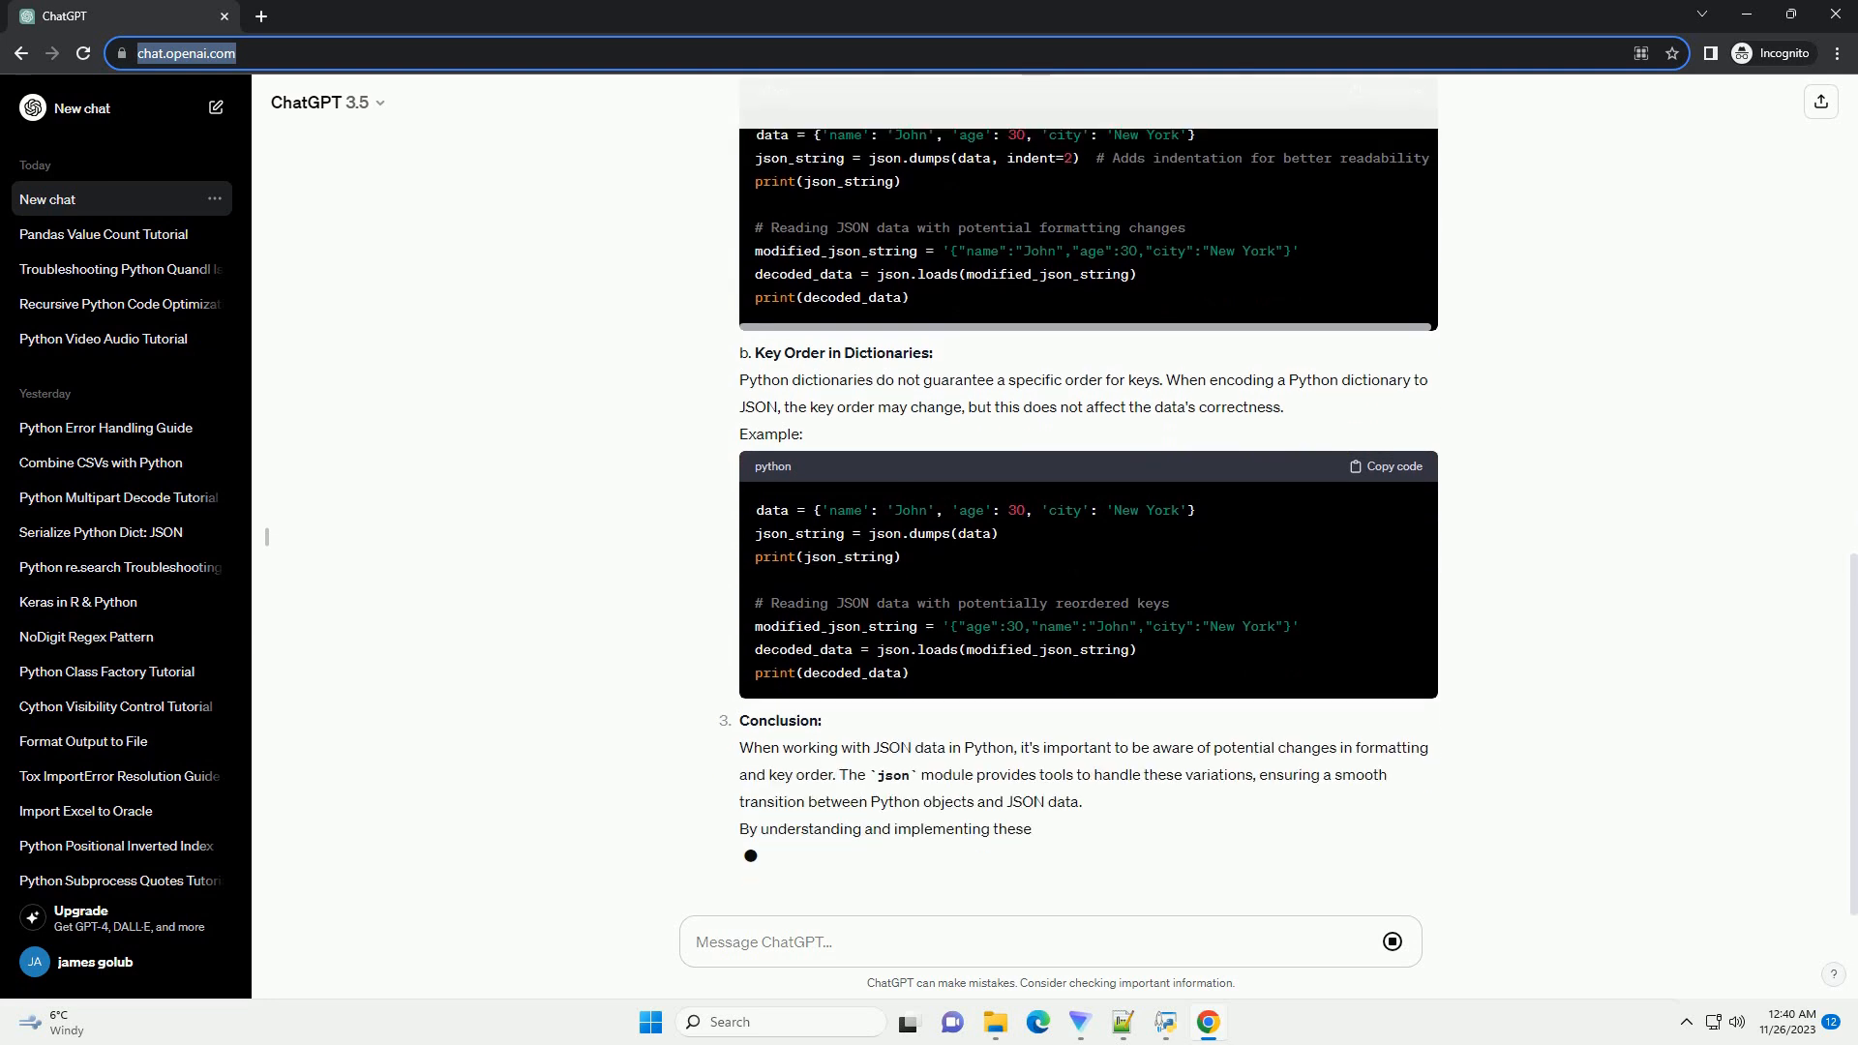